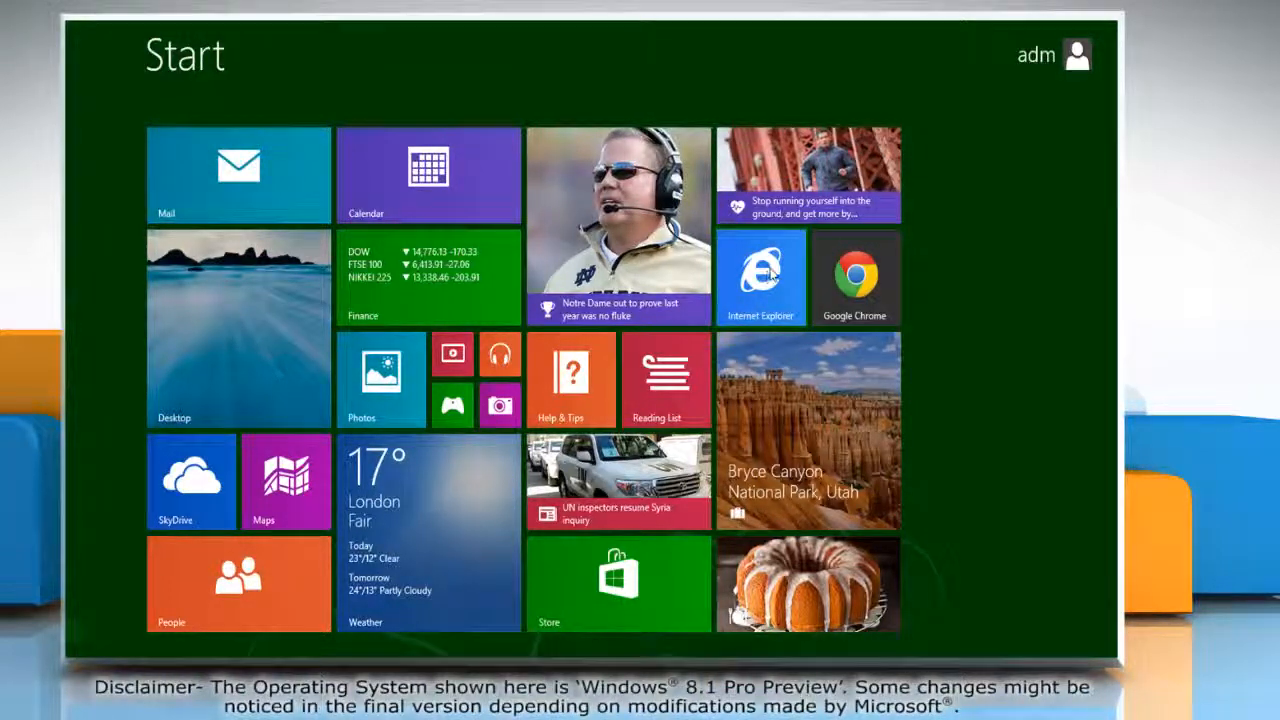
Launch Internet Explorer from its Start screen tile
left_click(761, 278)
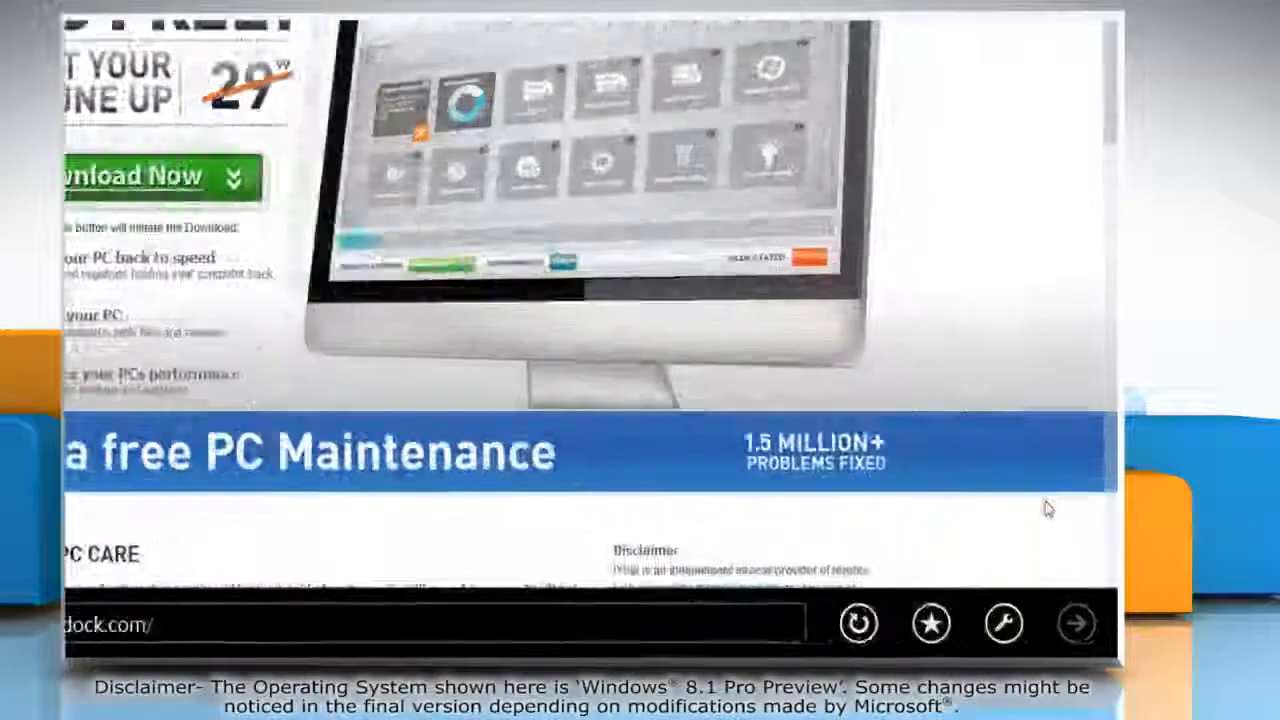
Reopen the PC maintenance site in desktop Internet Explorer and show its Tools menu
left_click(1002, 623)
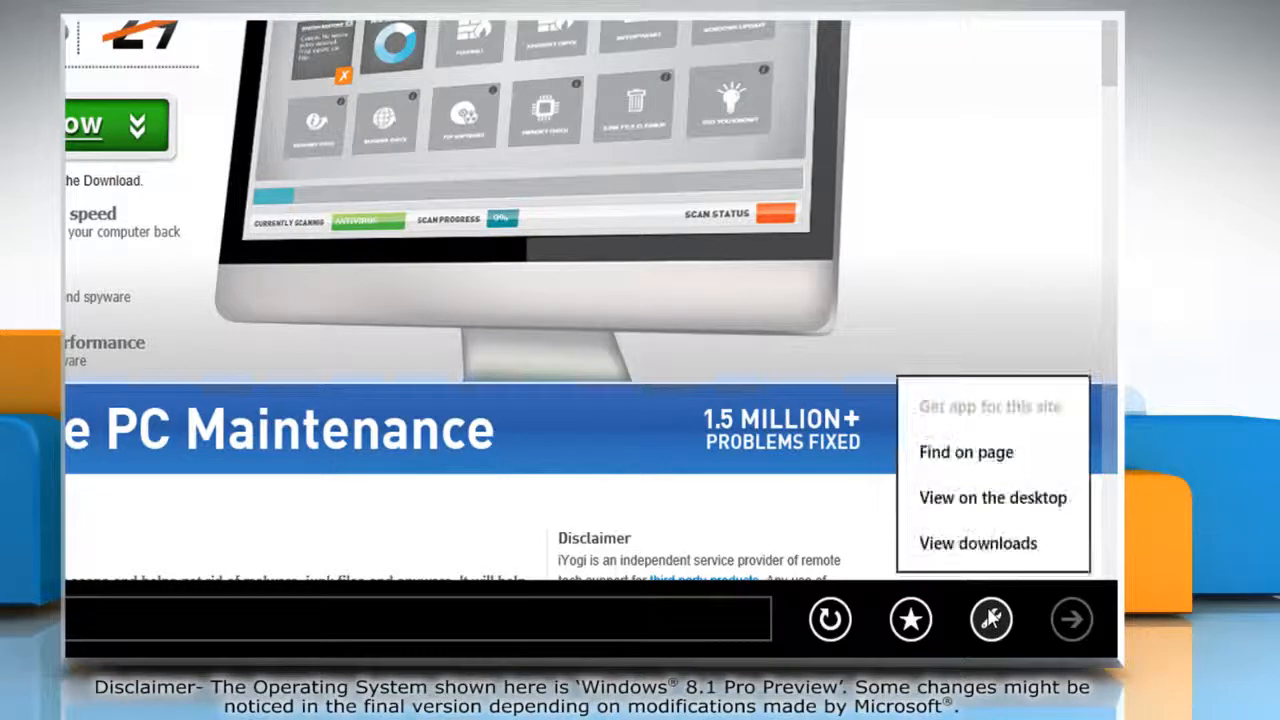
mouse_move(992, 498)
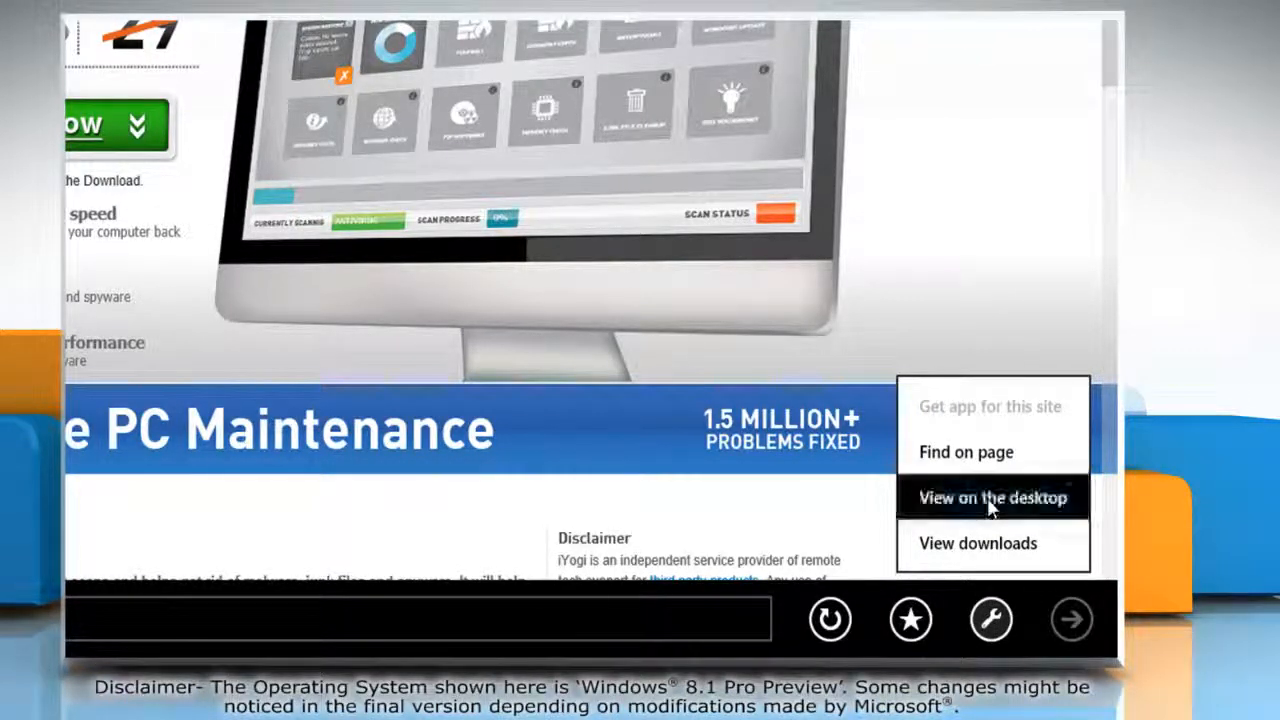
left_click(992, 497)
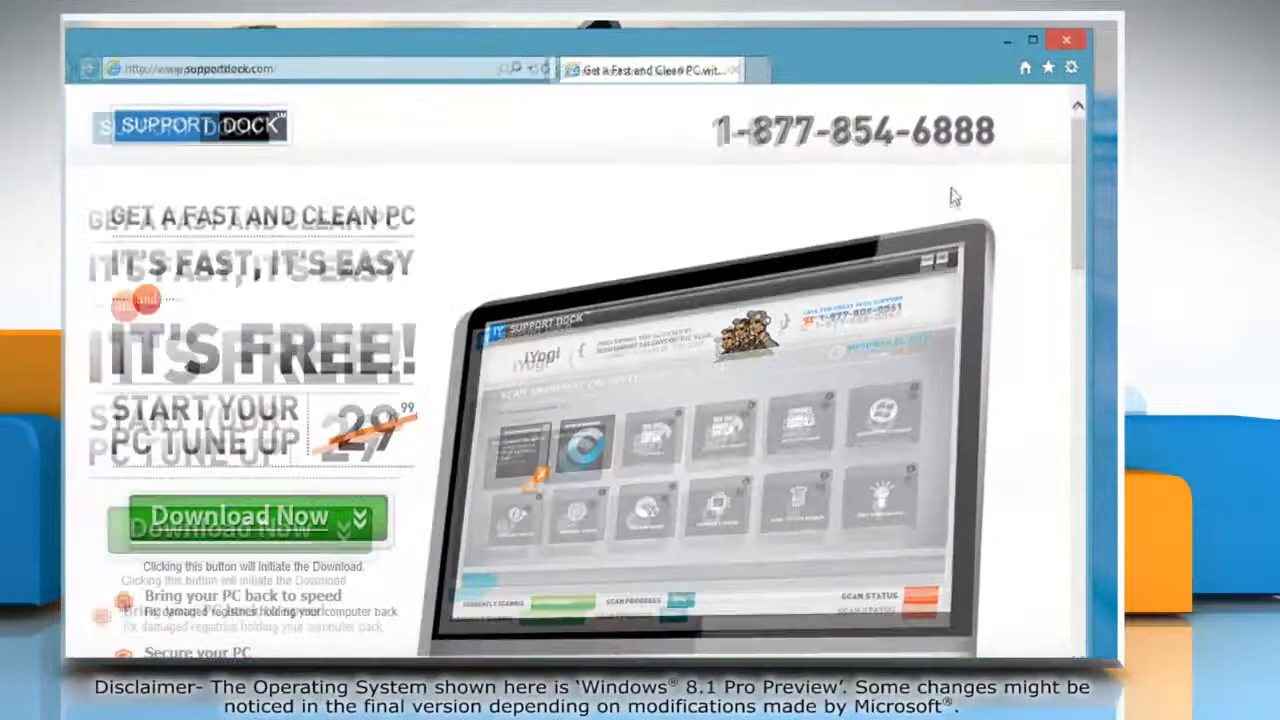
left_click(1071, 67)
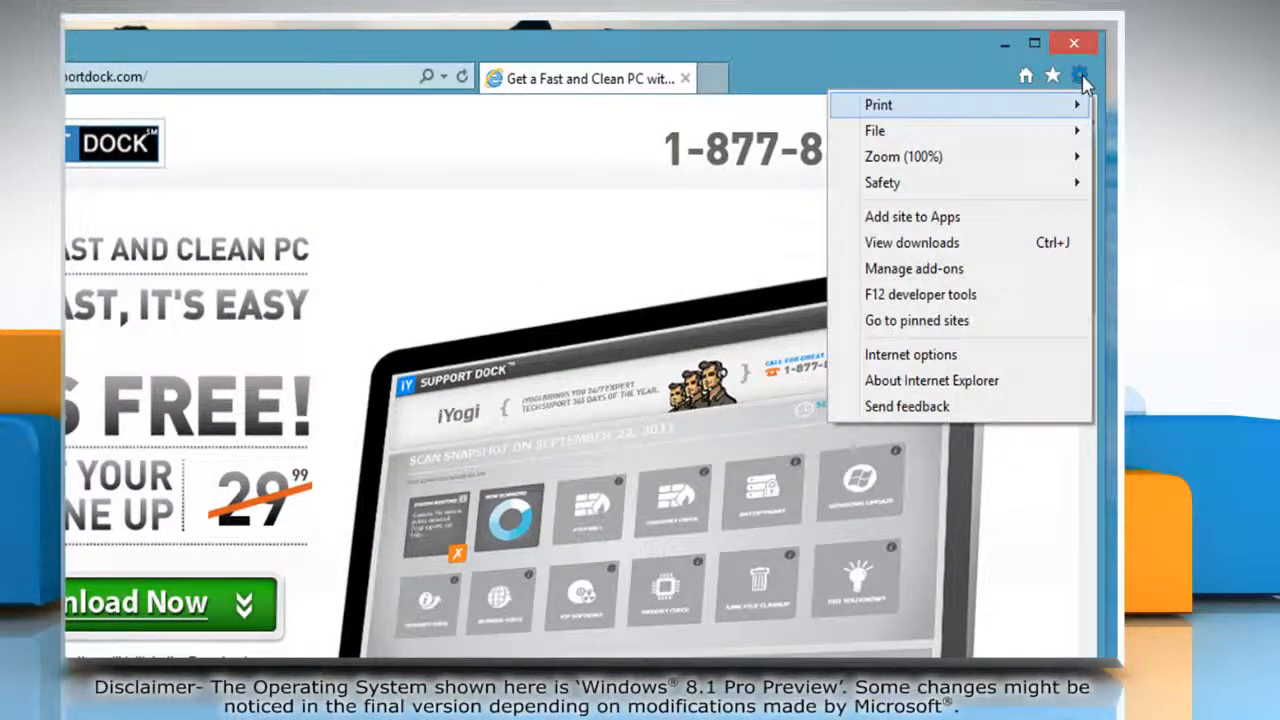
mouse_move(910, 354)
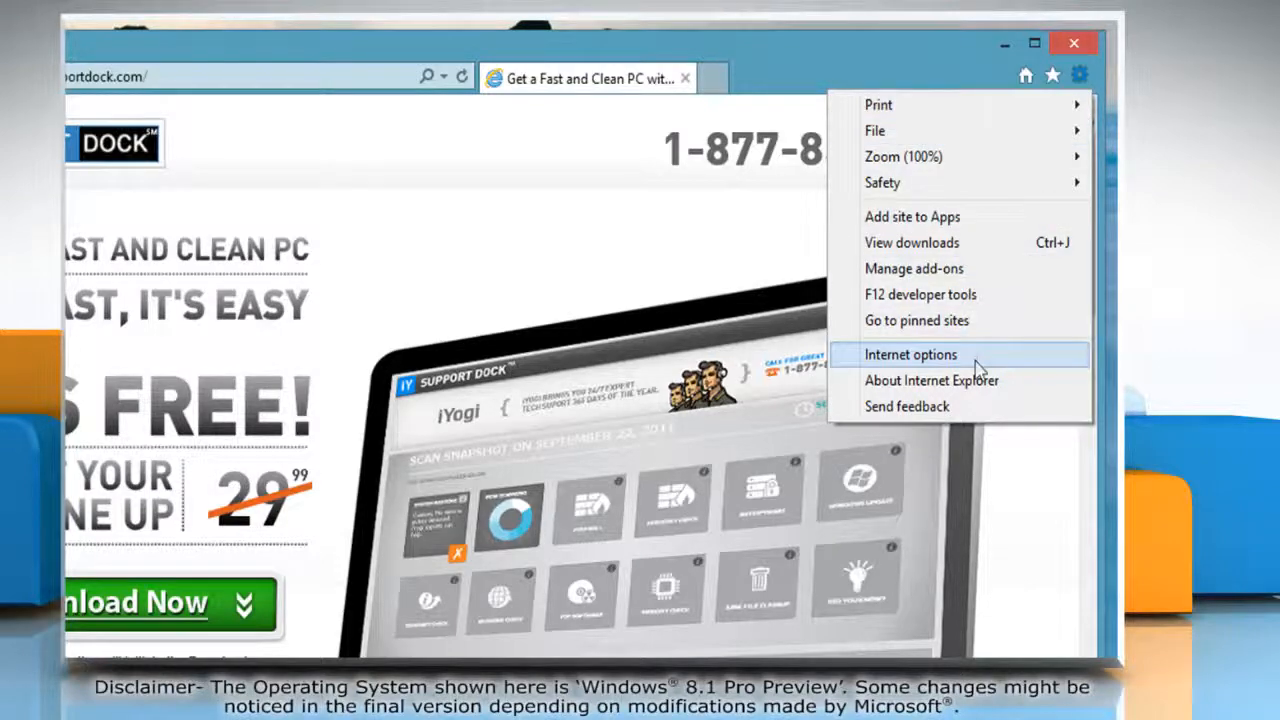
In Internet Options, check 'Delete browsing history on exit' on the General tab and confirm with OK
left_click(910, 354)
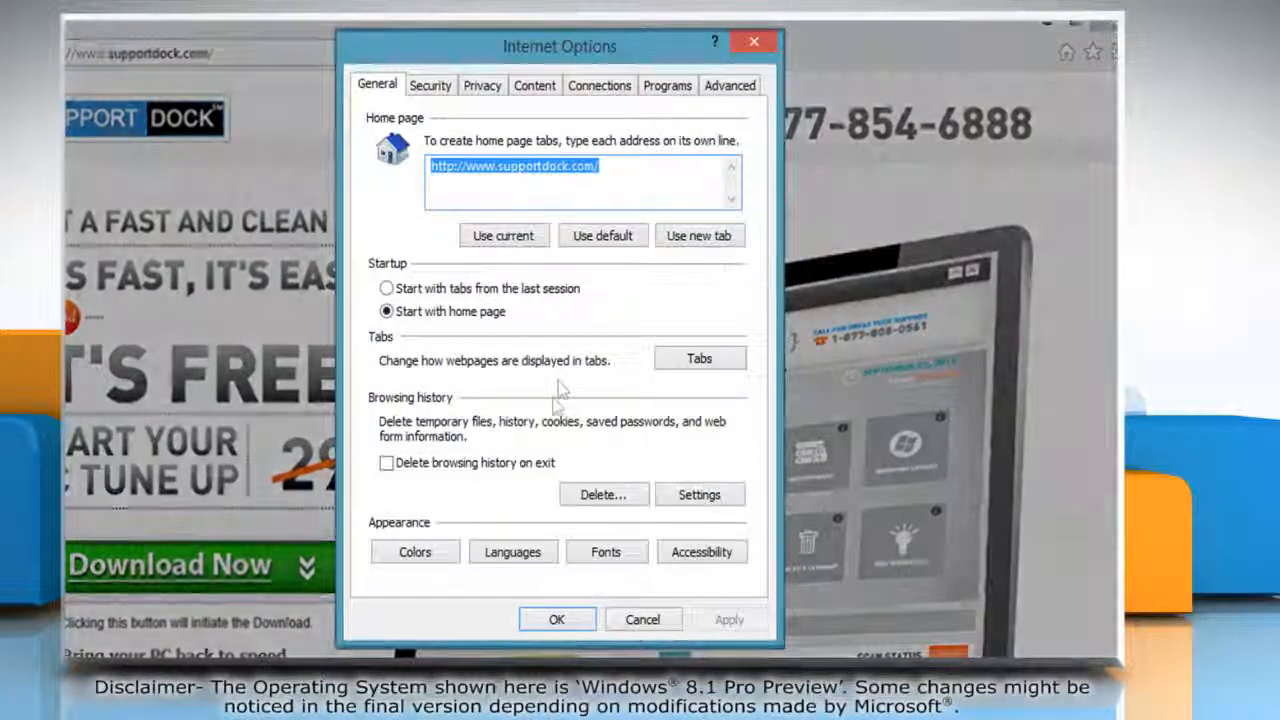
mouse_move(460, 435)
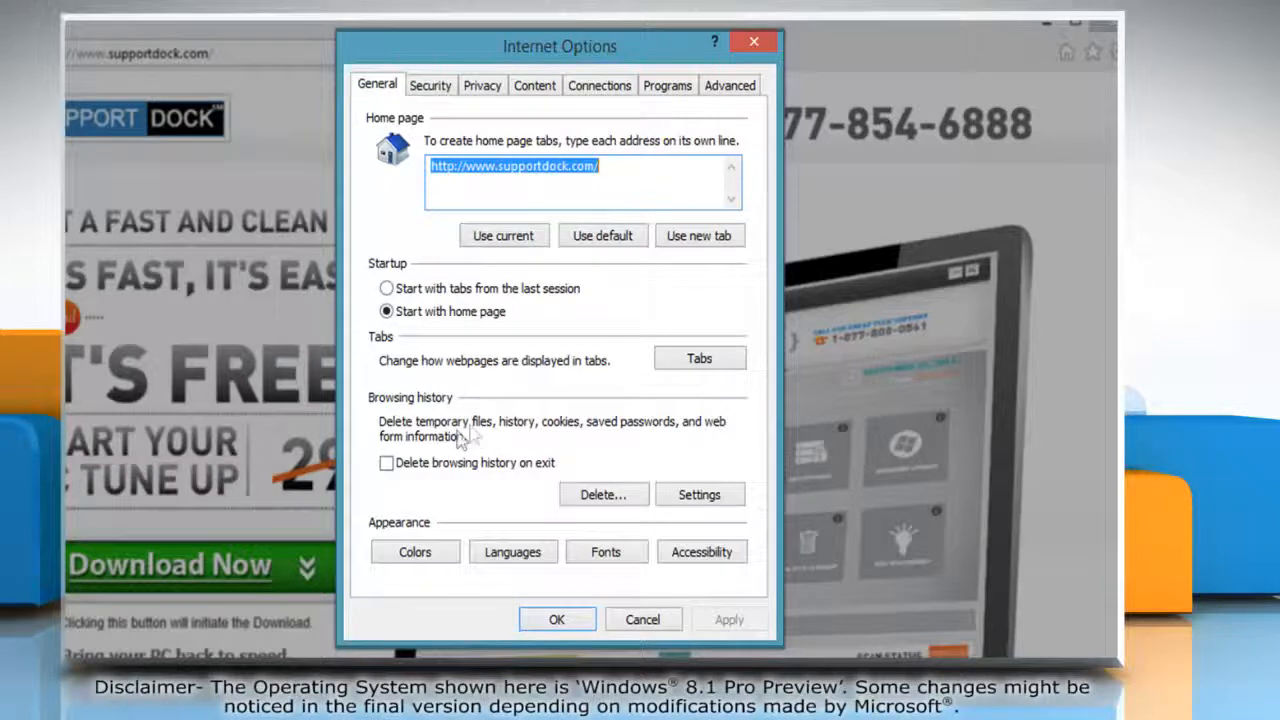
left_click(386, 462)
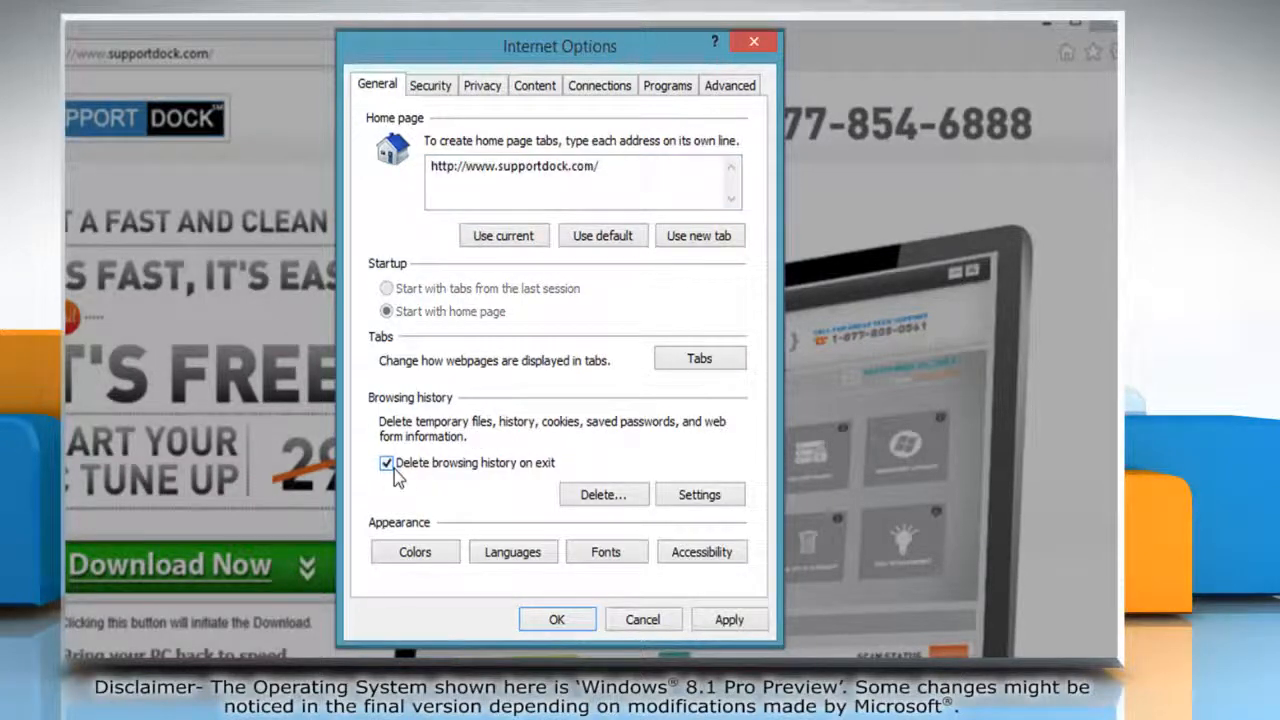
left_click(556, 619)
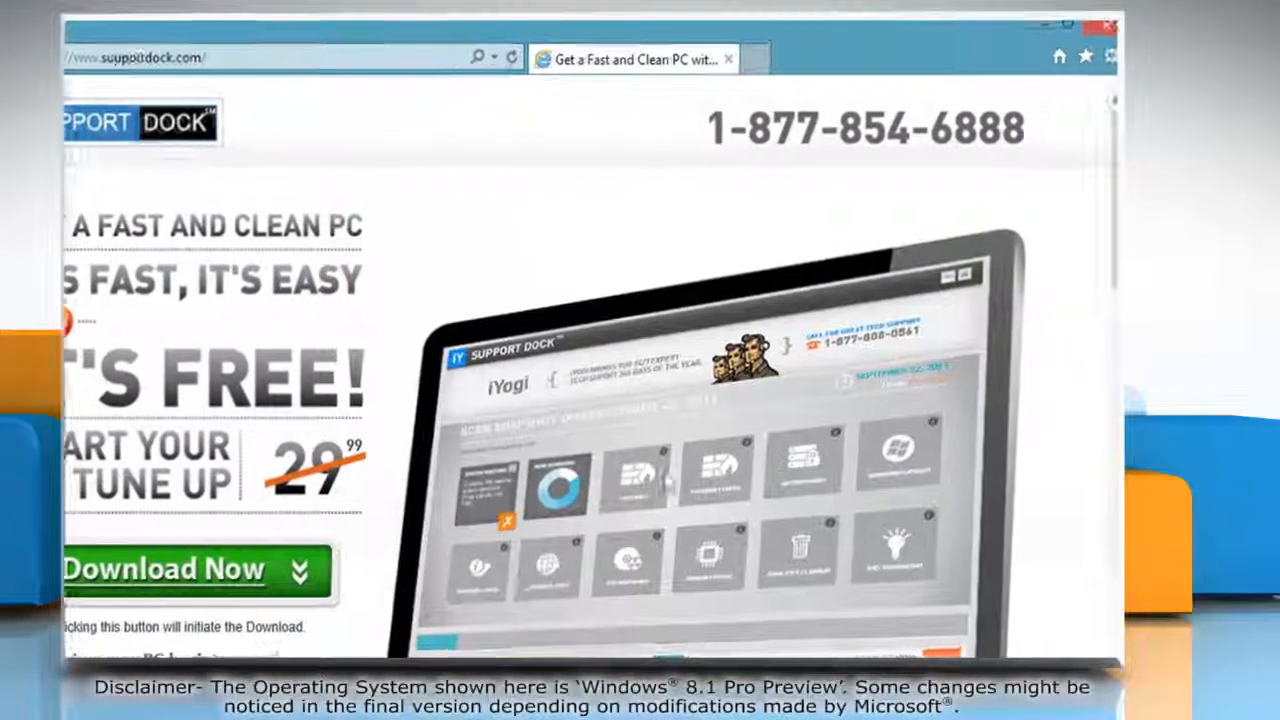